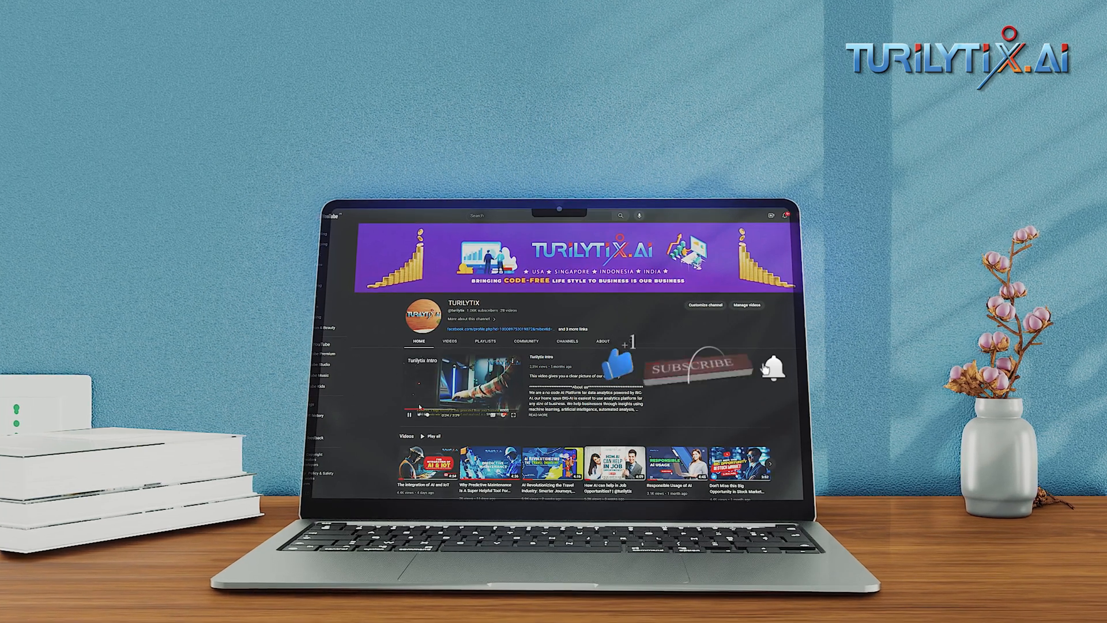
Play the outro until the laptop mockup's channel page shows Subscribed with the bell and thumbs-up animation.
left_click(678, 366)
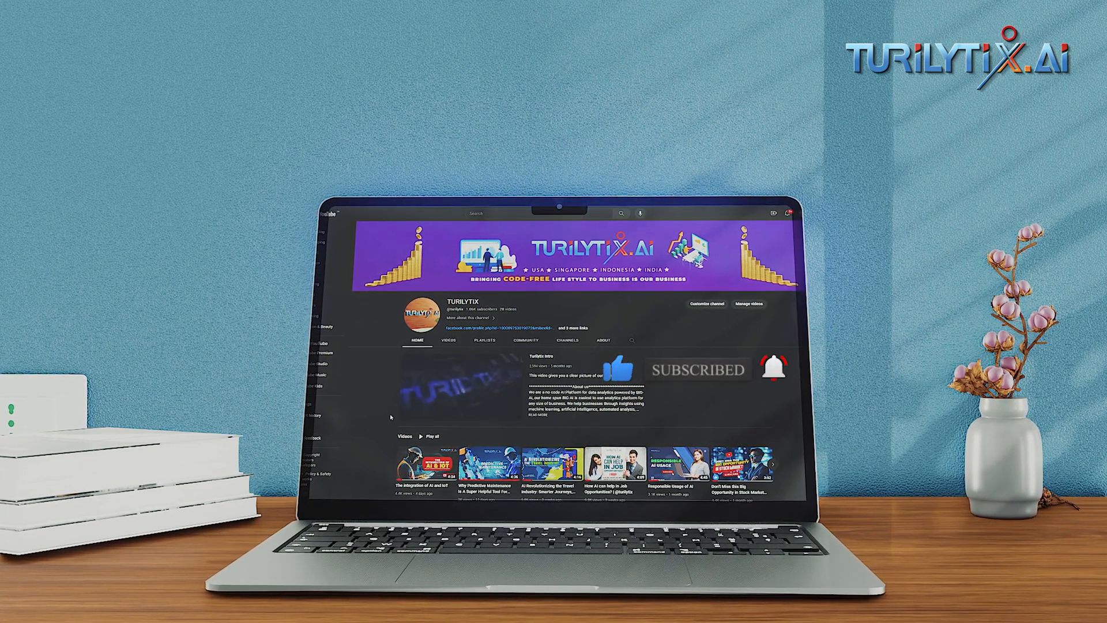